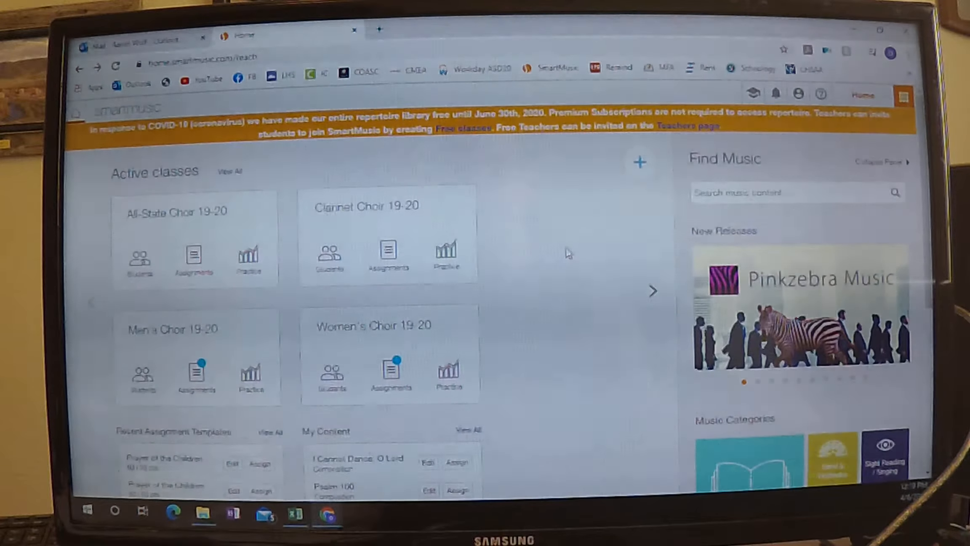
mouse_move(563, 239)
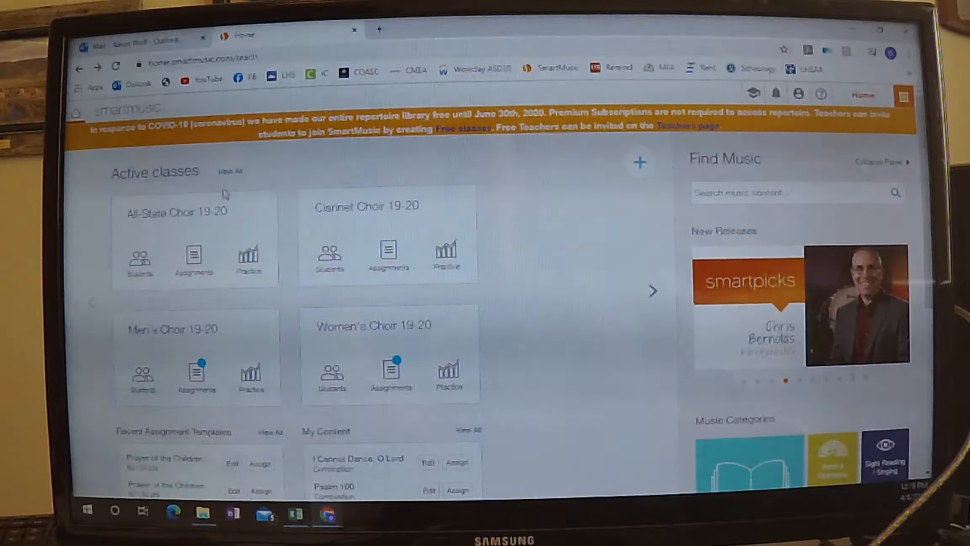
Scroll the Home page down to Psalm 100 under My Content
scroll("down", 3)
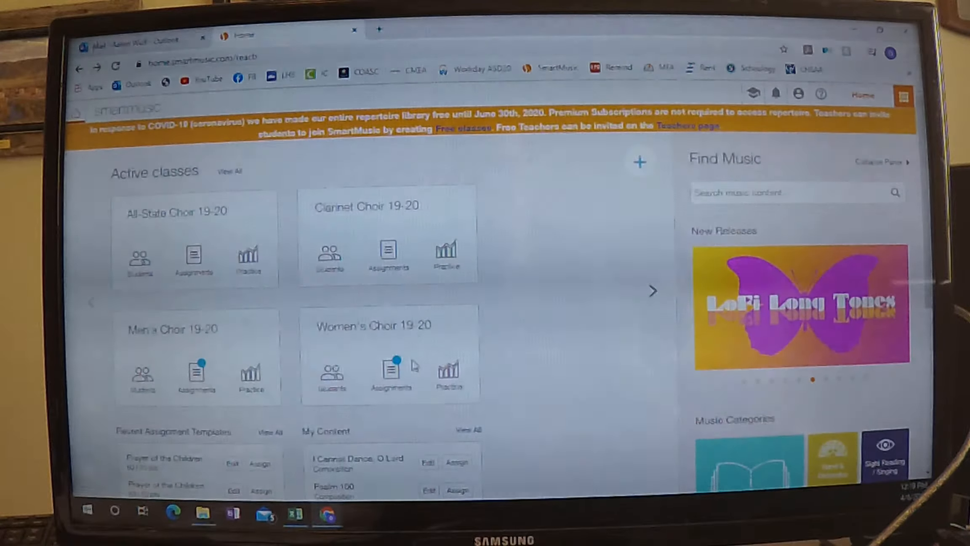
scroll("down", 3)
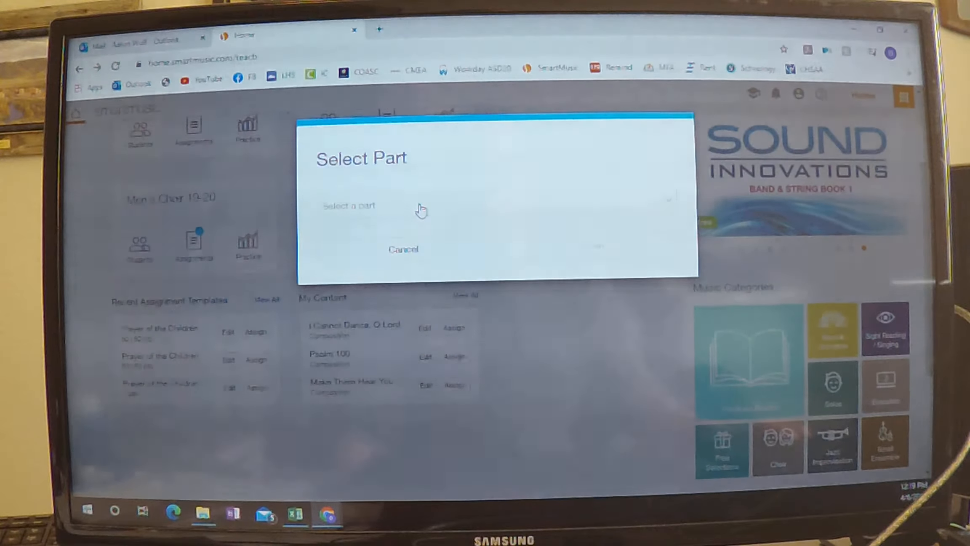
Choose Alto from the part list and open Psalm 100's practice sheet music
left_click(421, 207)
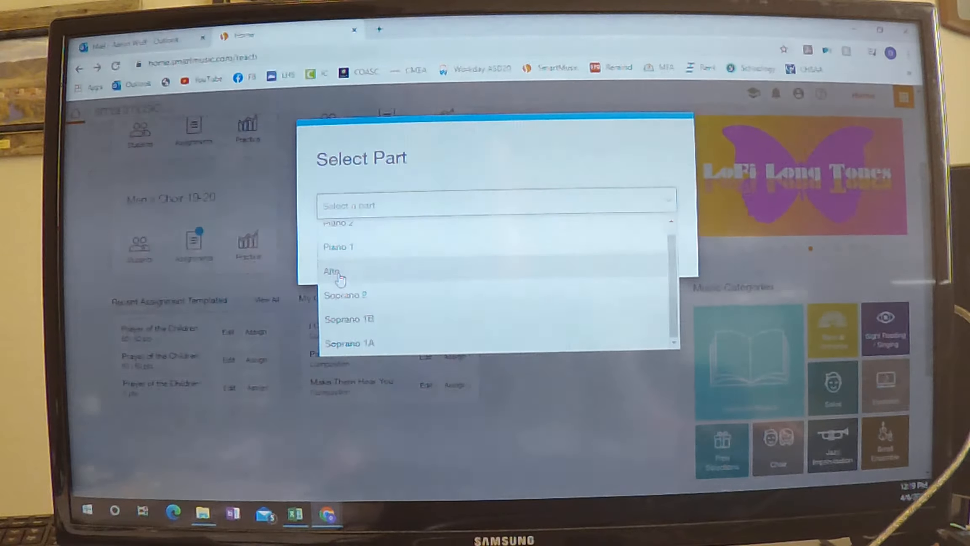
left_click(335, 271)
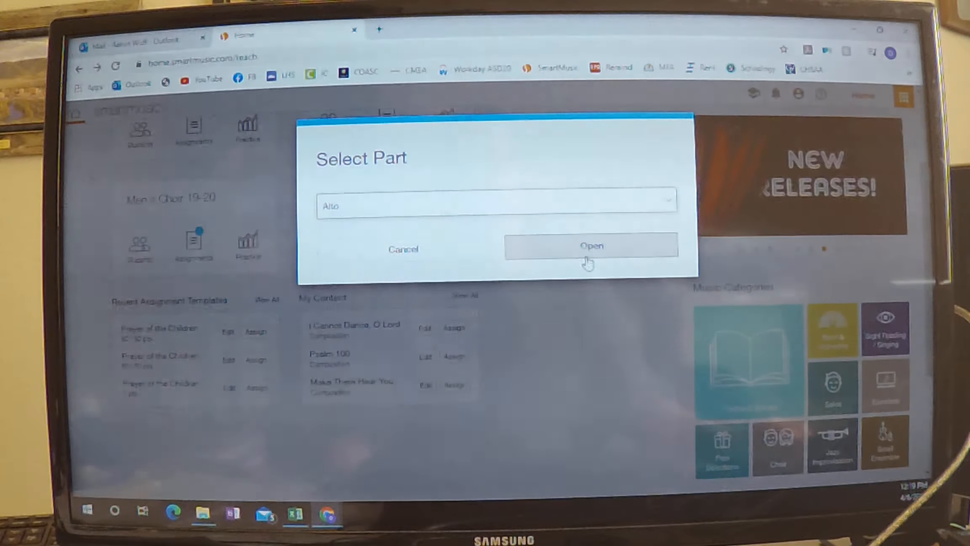
left_click(590, 246)
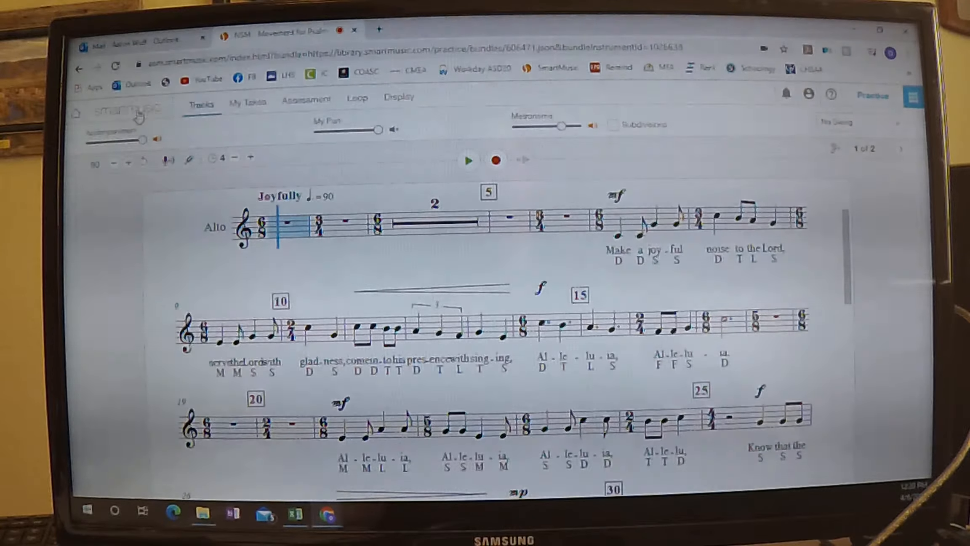
Glance at the Assessment settings and return to the Tracks volume mix
left_click(306, 97)
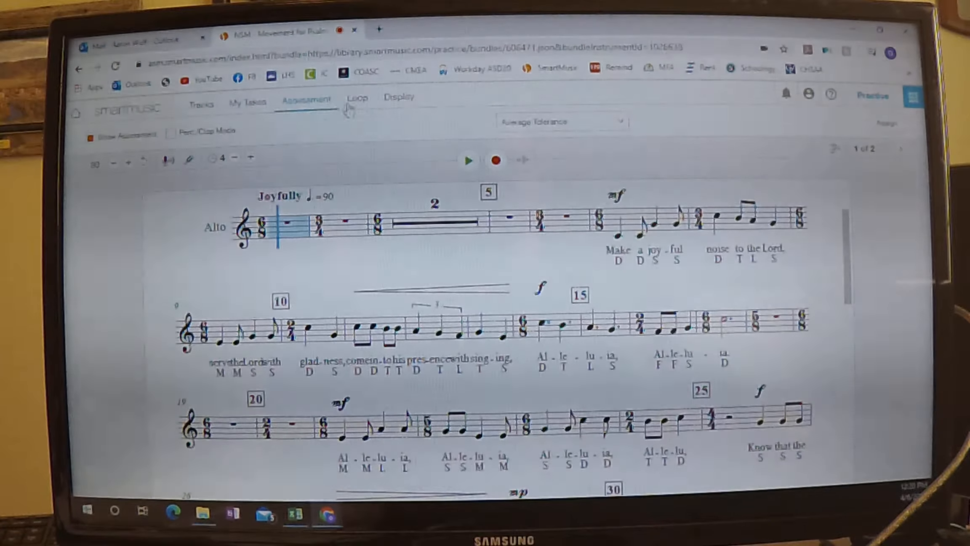
left_click(201, 99)
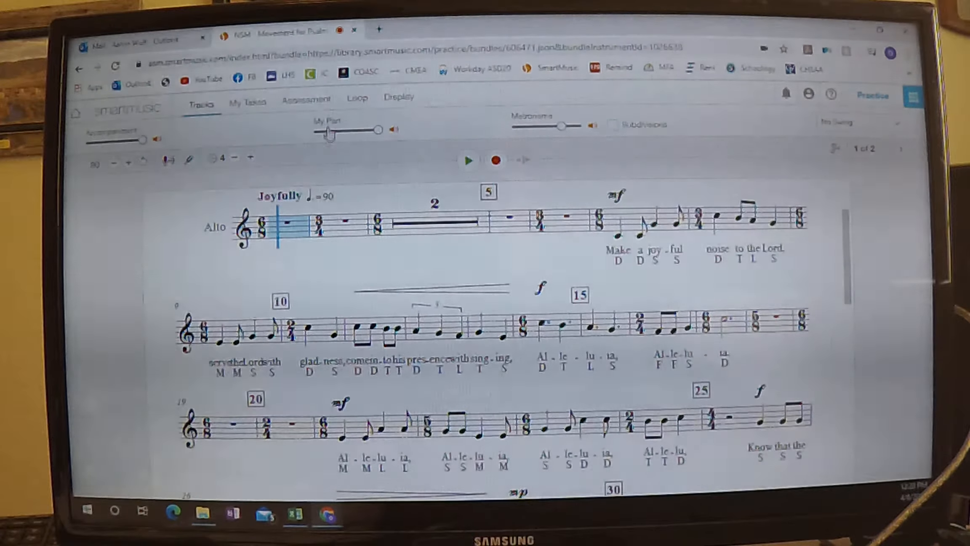
mouse_move(284, 139)
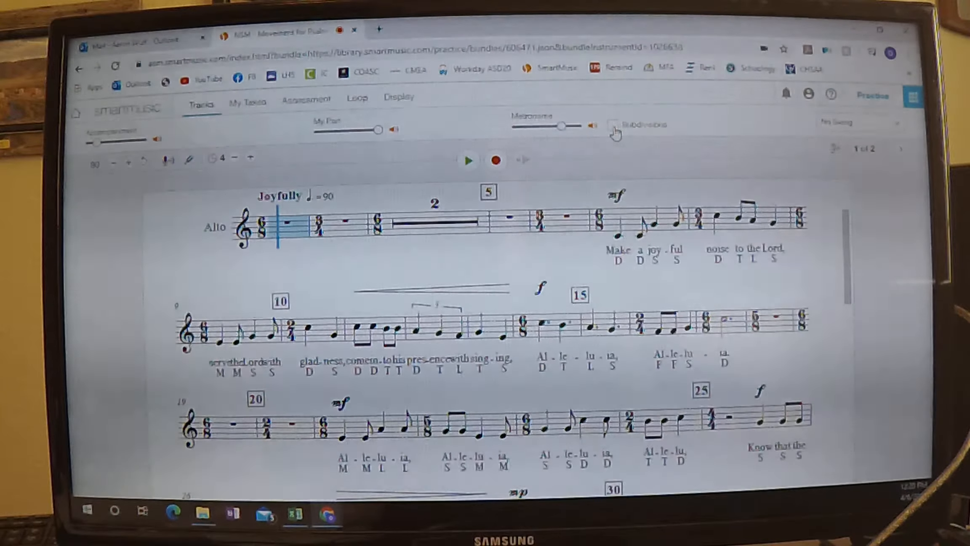
Toggle metronome Subdivisions on and back off, then start playback of the Alto part
left_click(615, 125)
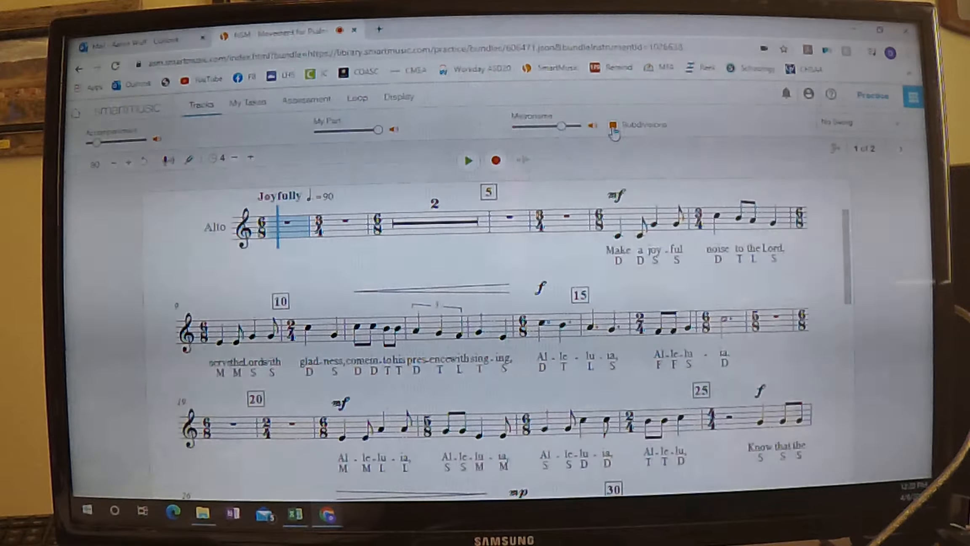
left_click(613, 124)
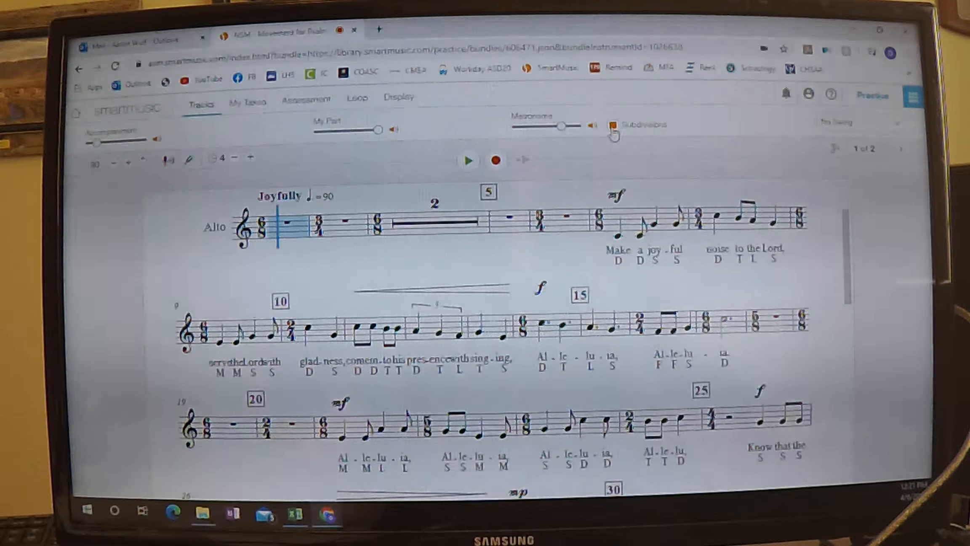
left_click(613, 125)
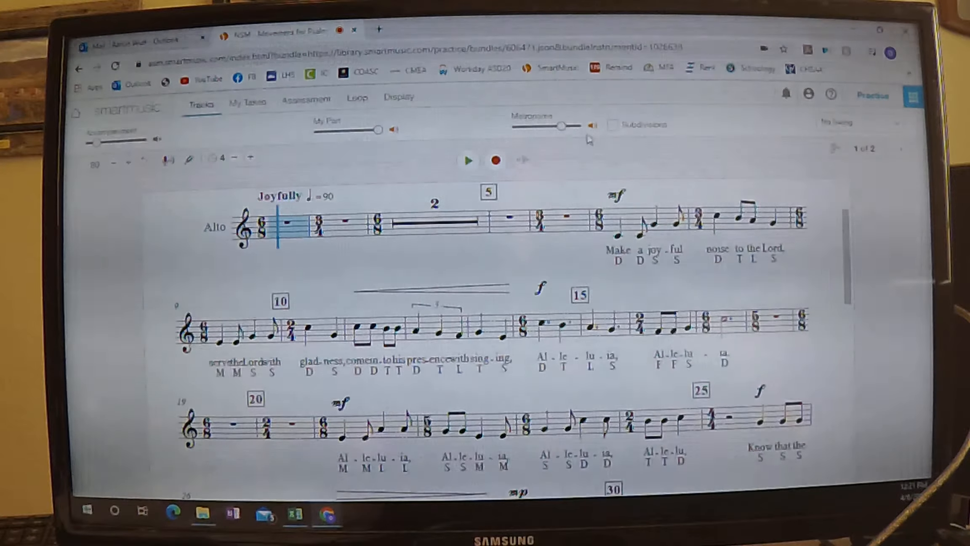
left_click(860, 122)
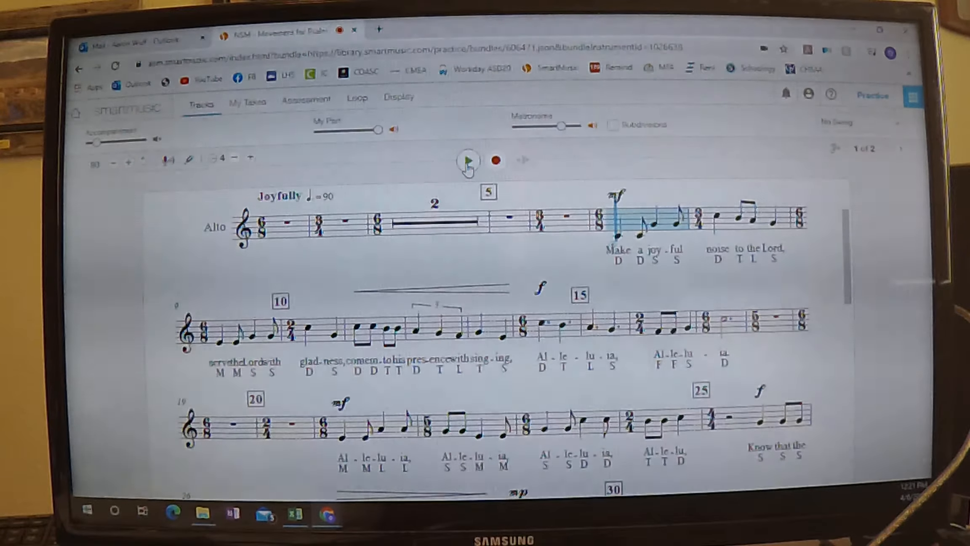
Pause playback and scroll the score back toward the beginning
left_click(467, 160)
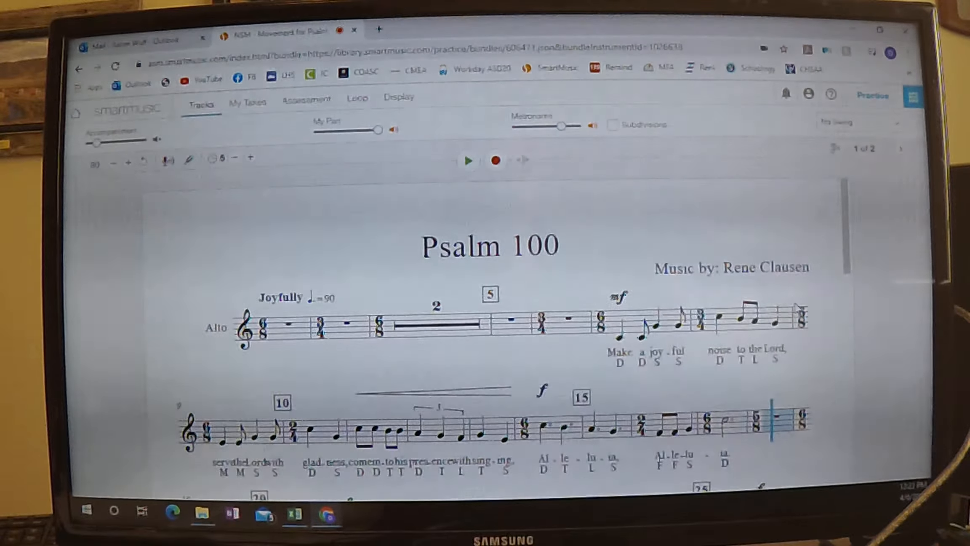
scroll("down", 3)
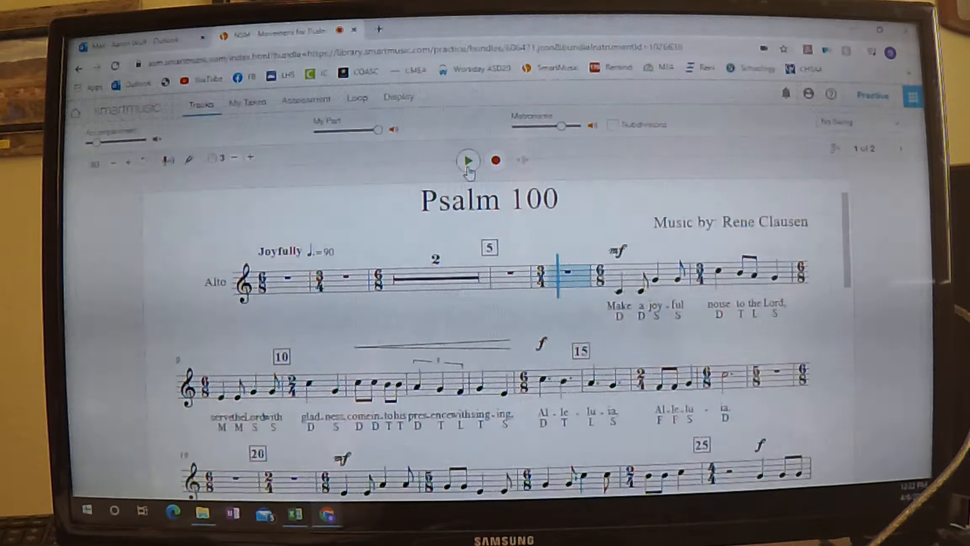
Play the Alto part with the three-beat count-in, pause, and start recording
left_click(468, 161)
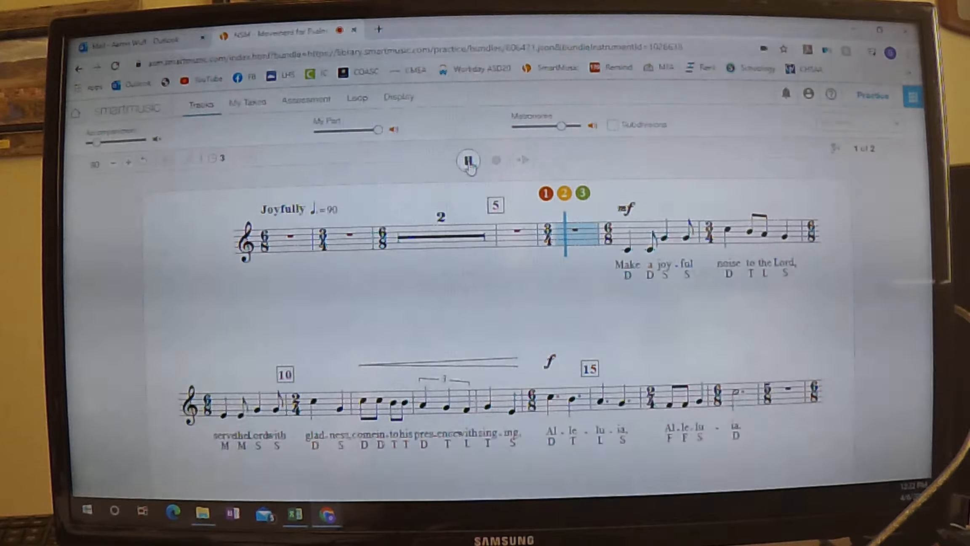
left_click(470, 160)
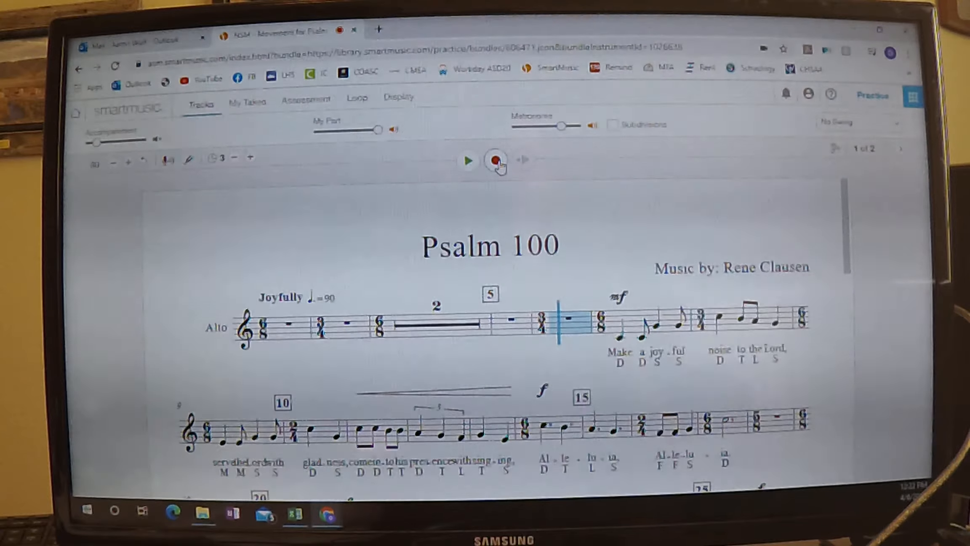
left_click(495, 160)
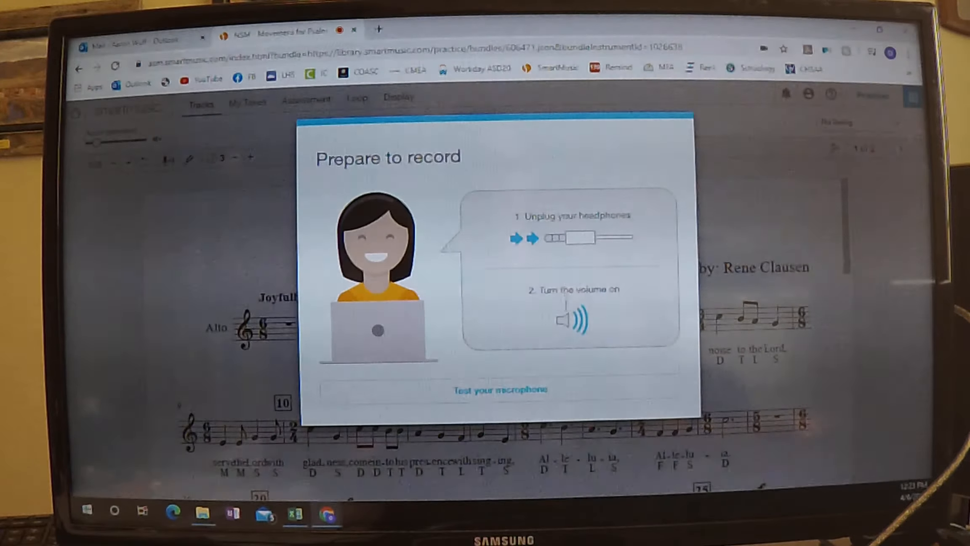